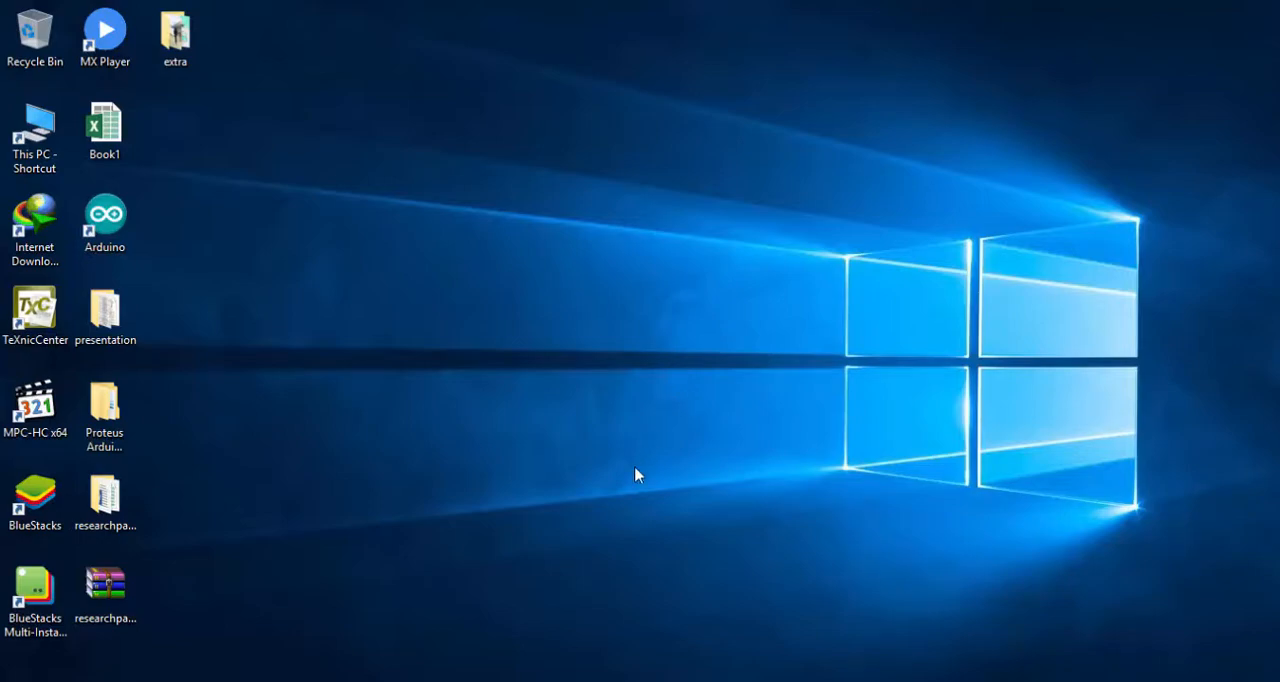
# Launch Arduino IDE with the Morse_code_homework sketch spelling 'Hello, Welcome to My channel'.
pyautogui.doubleClick(104, 215)
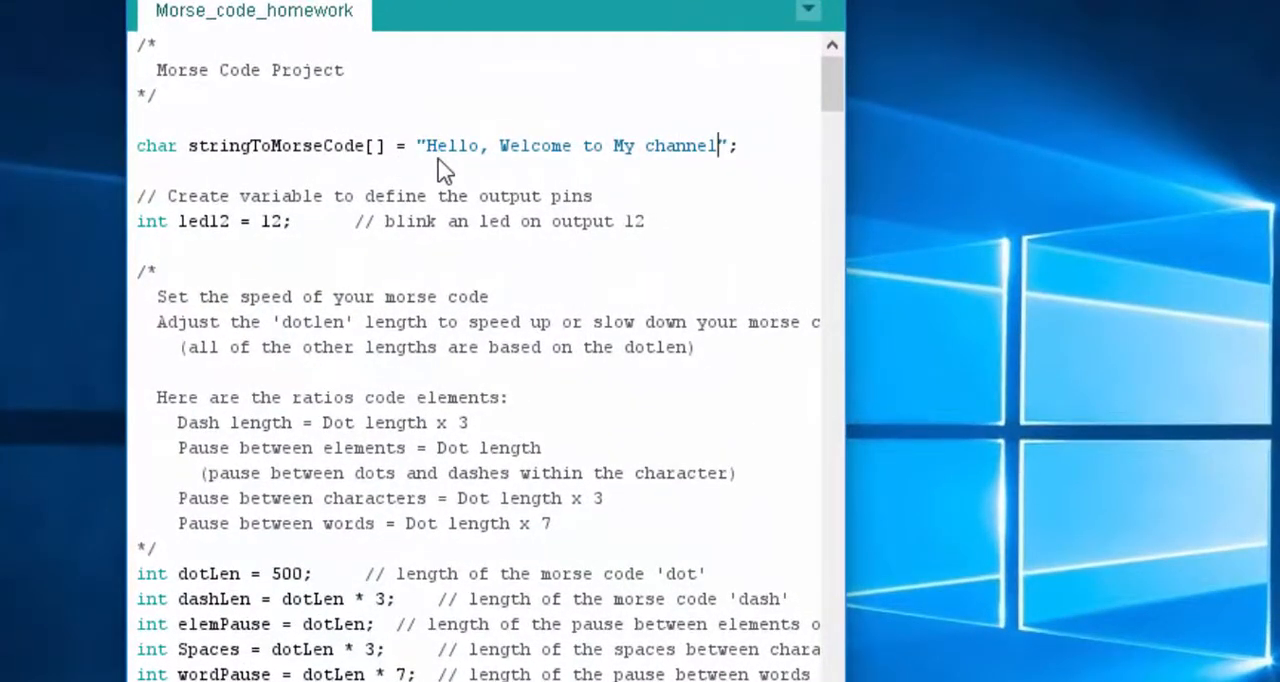
pyautogui.moveTo(535, 160)
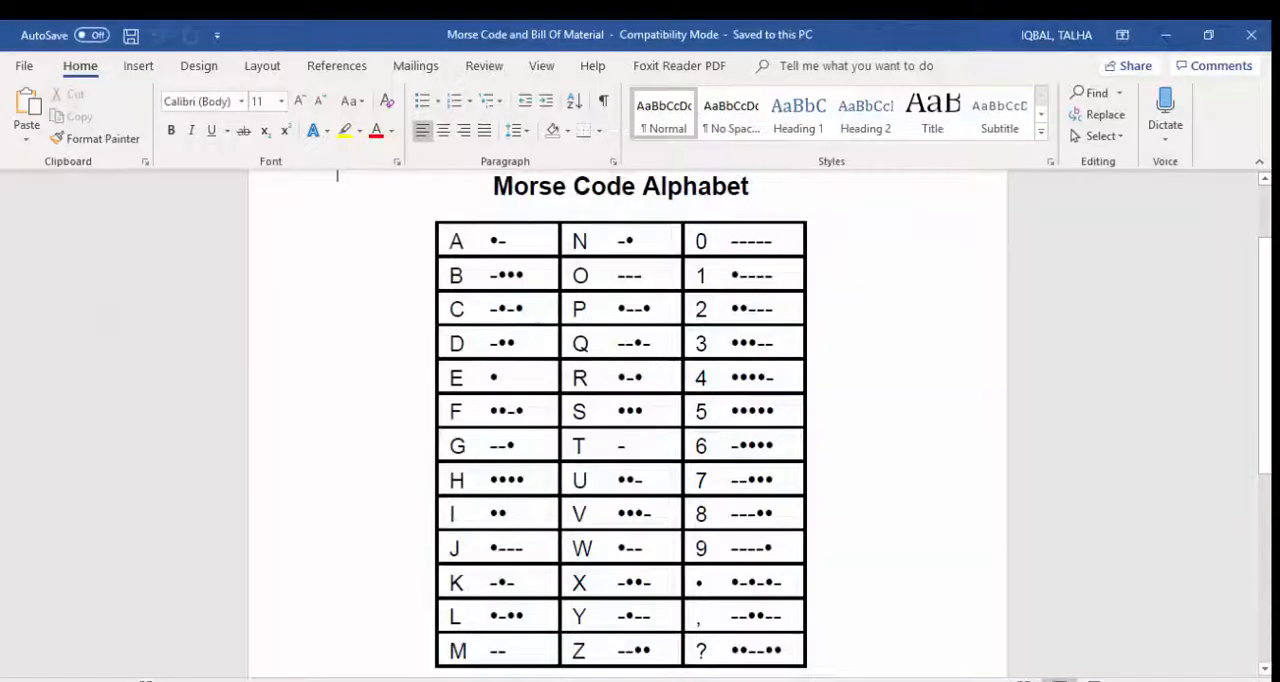
pyautogui.moveTo(578, 543)
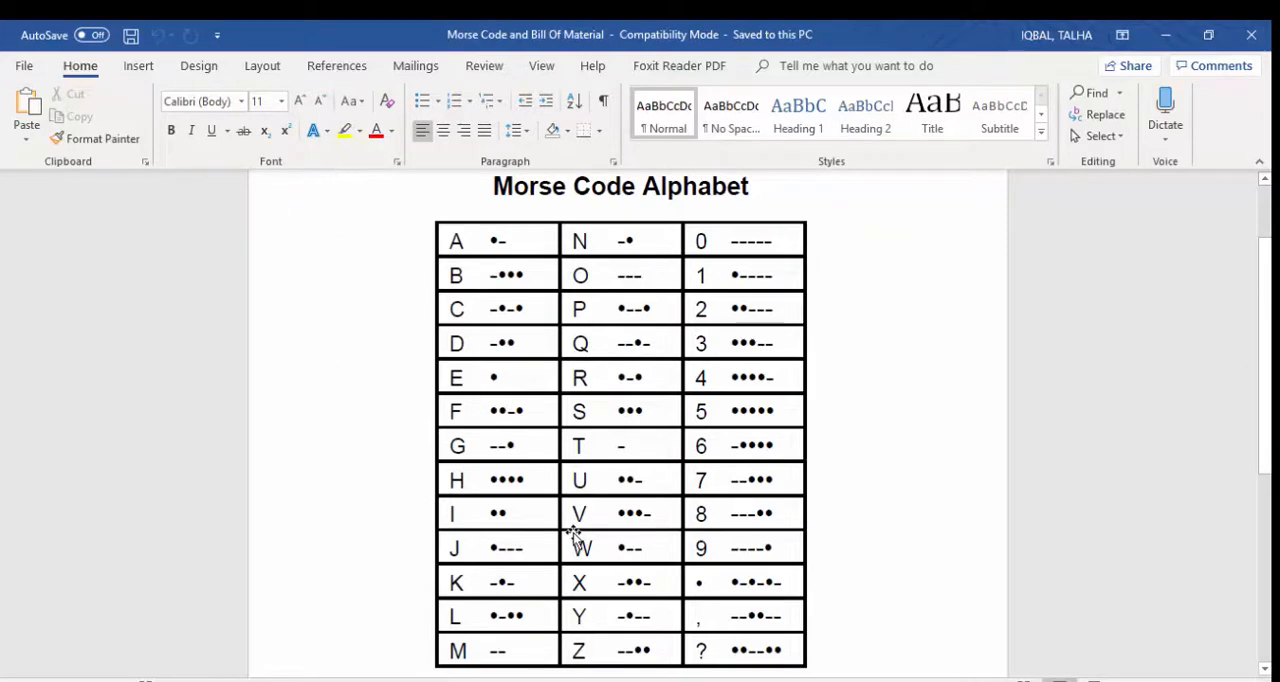
pyautogui.moveTo(495, 480)
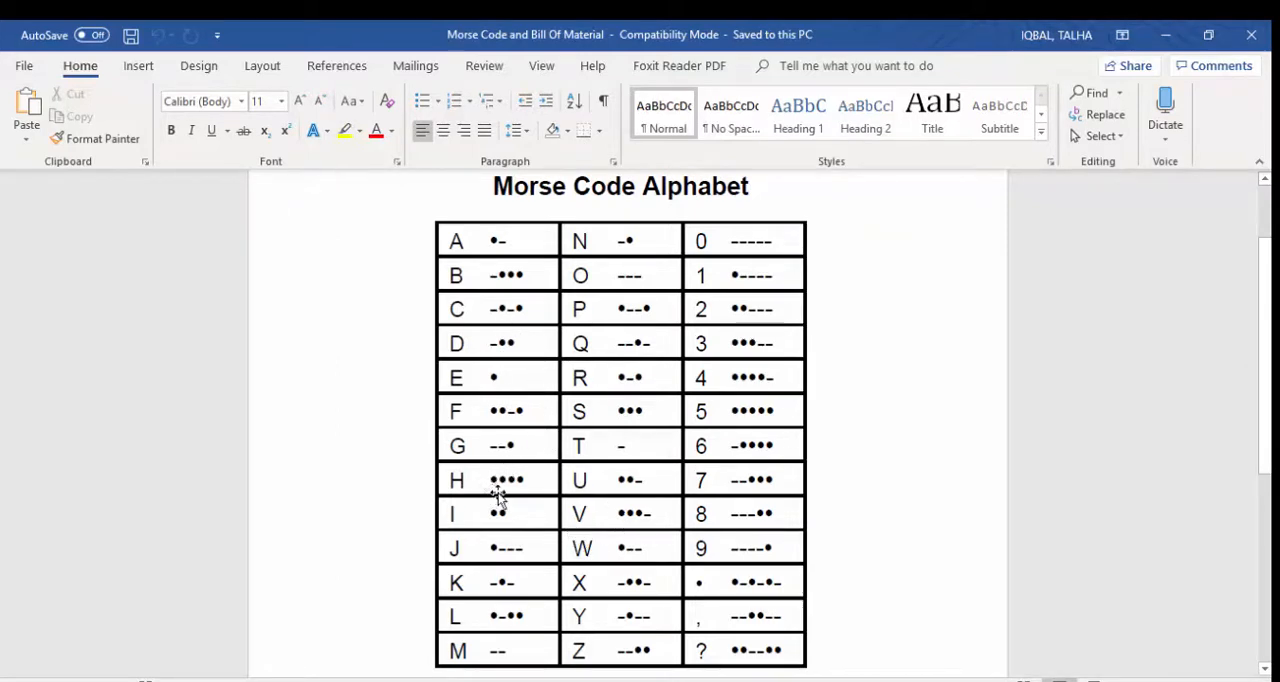
pyautogui.moveTo(525, 508)
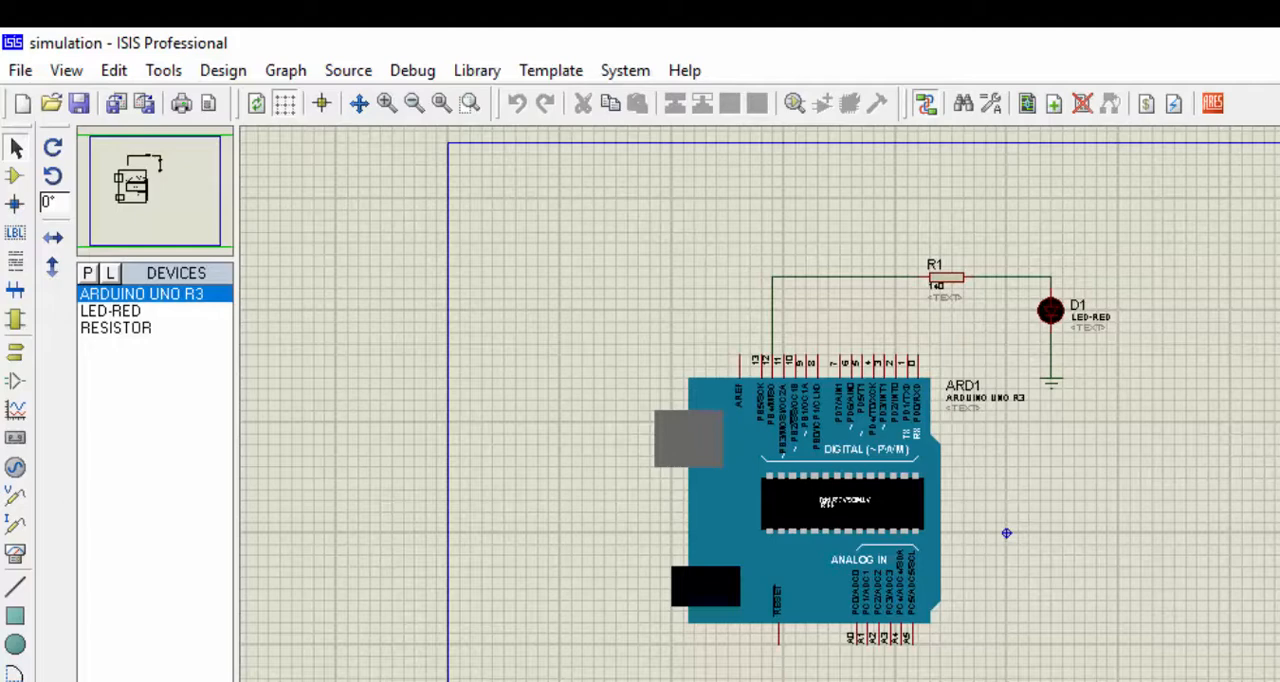
# Switch to the Proteus schematic and select the ARDUINO UNO R3 board.
pyautogui.click(817, 535)
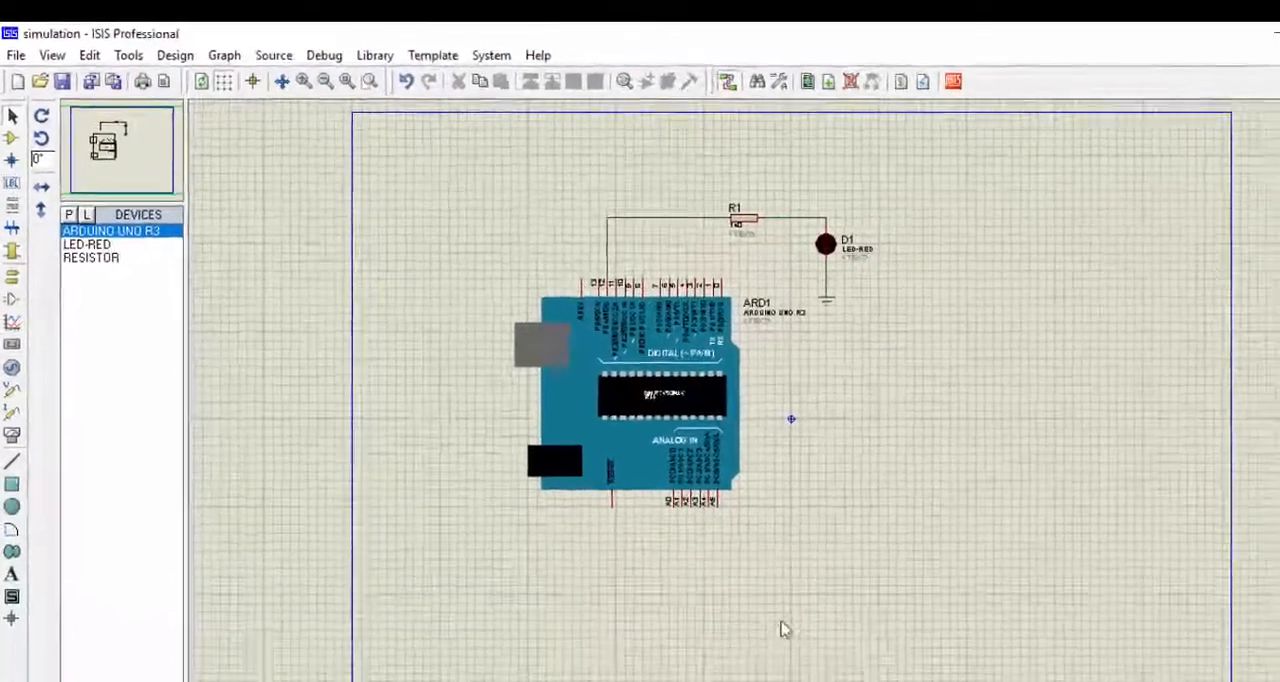
pyautogui.click(605, 360)
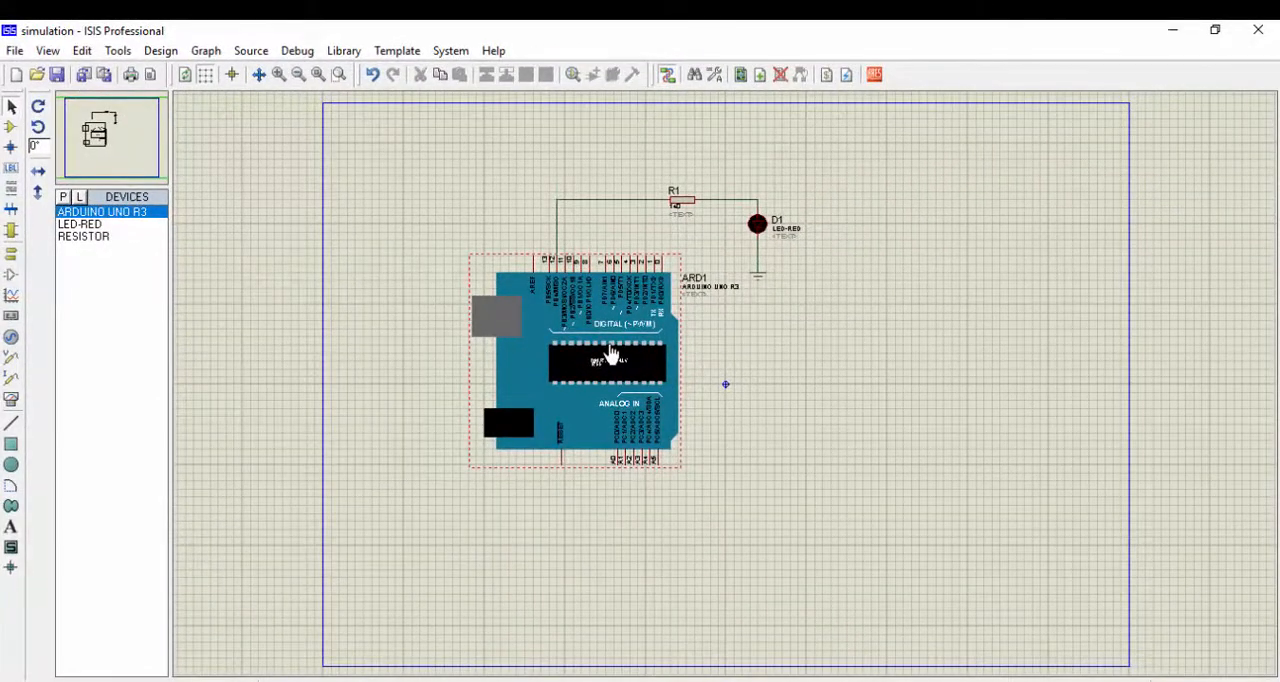
pyautogui.doubleClick(607, 355)
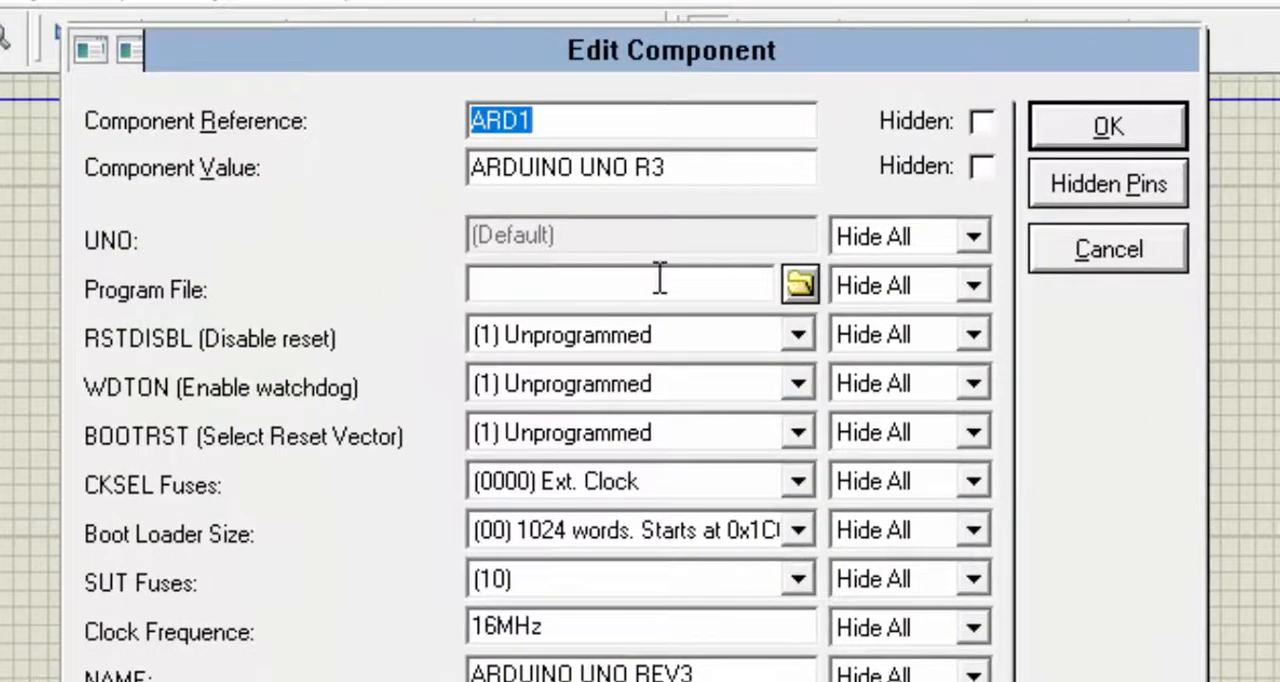
pyautogui.moveTo(755, 285)
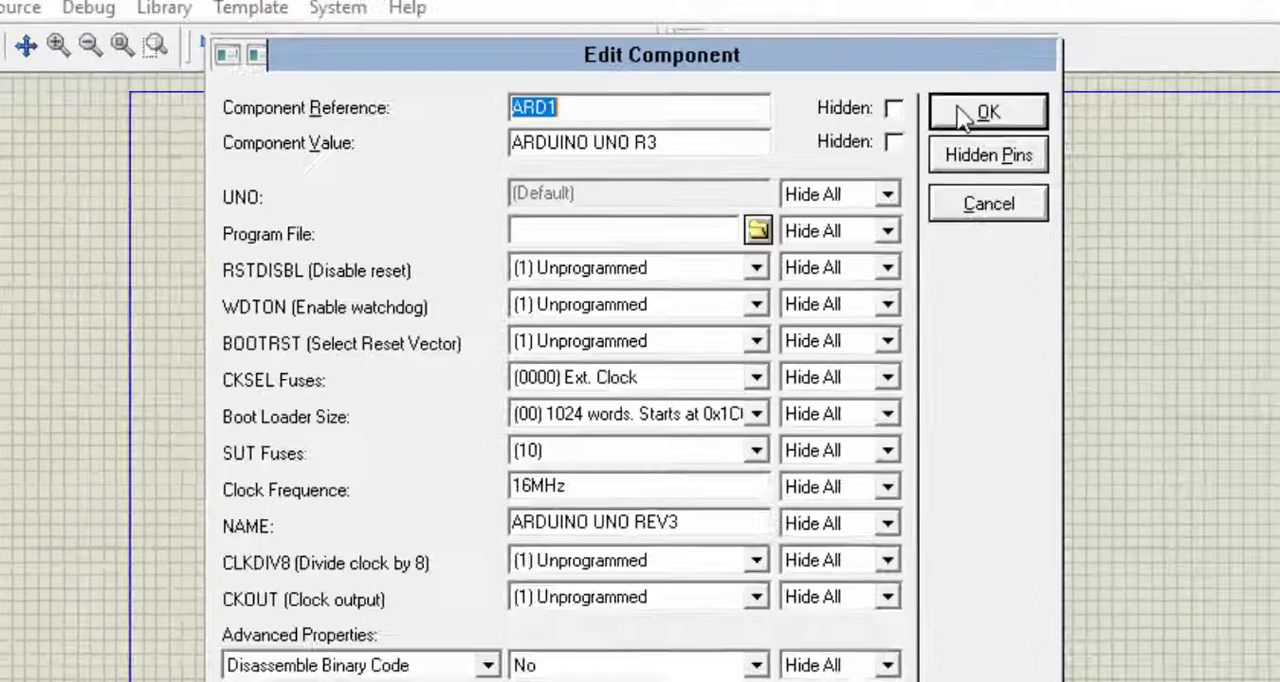
pyautogui.click(986, 110)
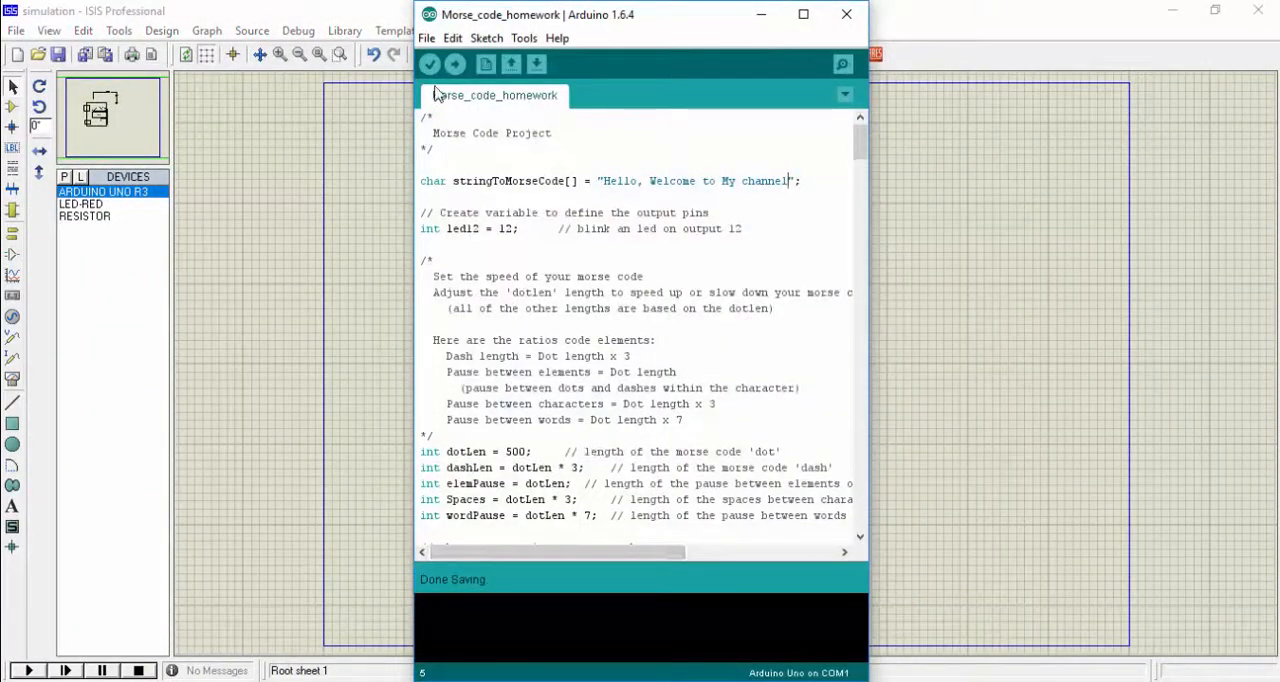
pyautogui.moveTo(431, 64)
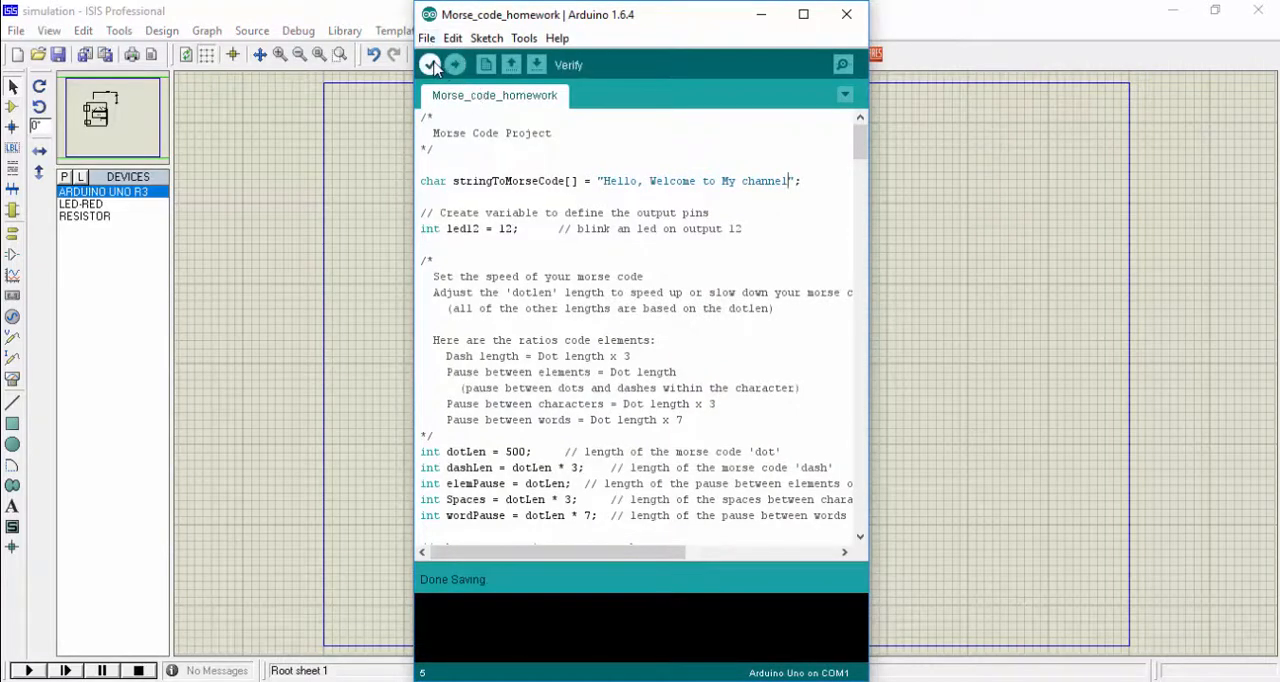
# Verify the Morse_code_homework sketch to start compiling it.
pyautogui.click(429, 64)
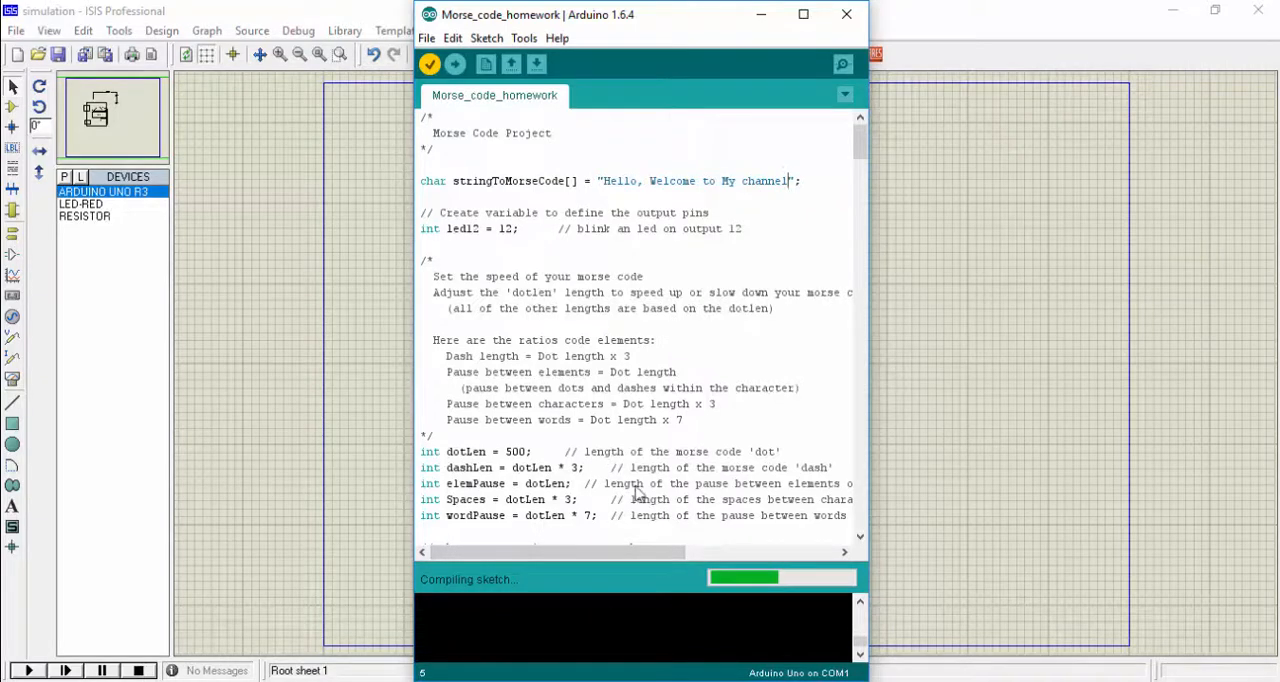
pyautogui.moveTo(559, 616)
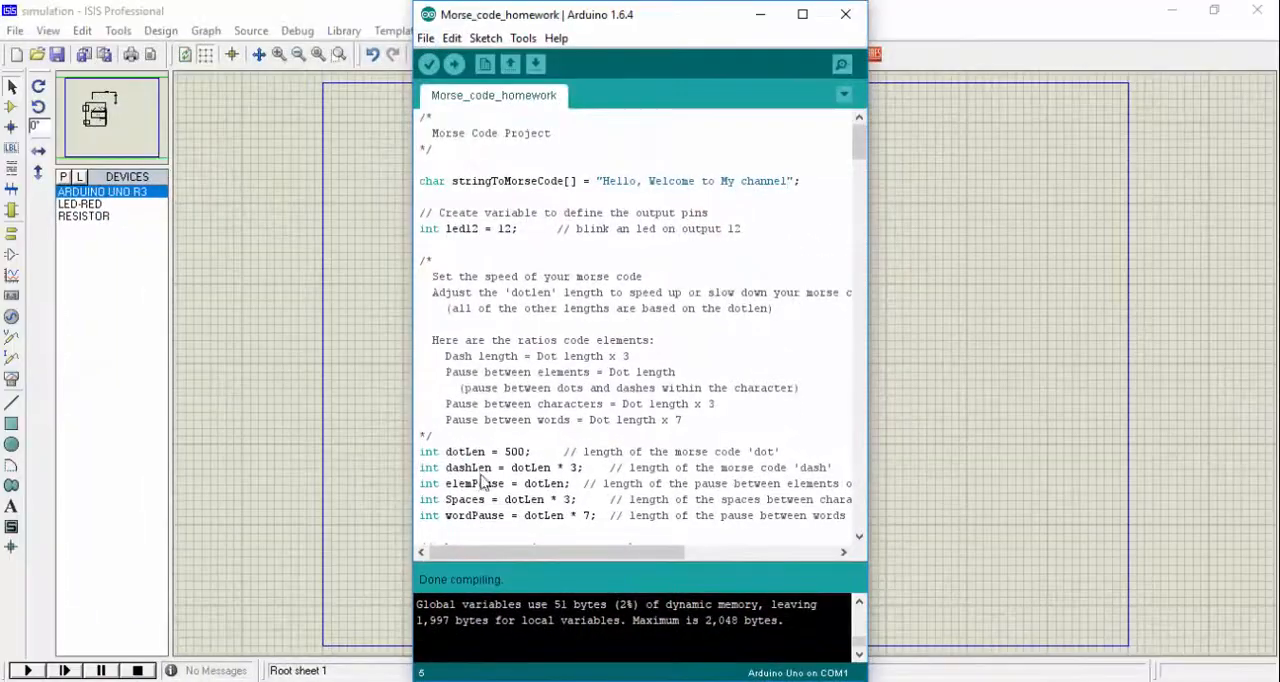
pyautogui.moveTo(520, 604)
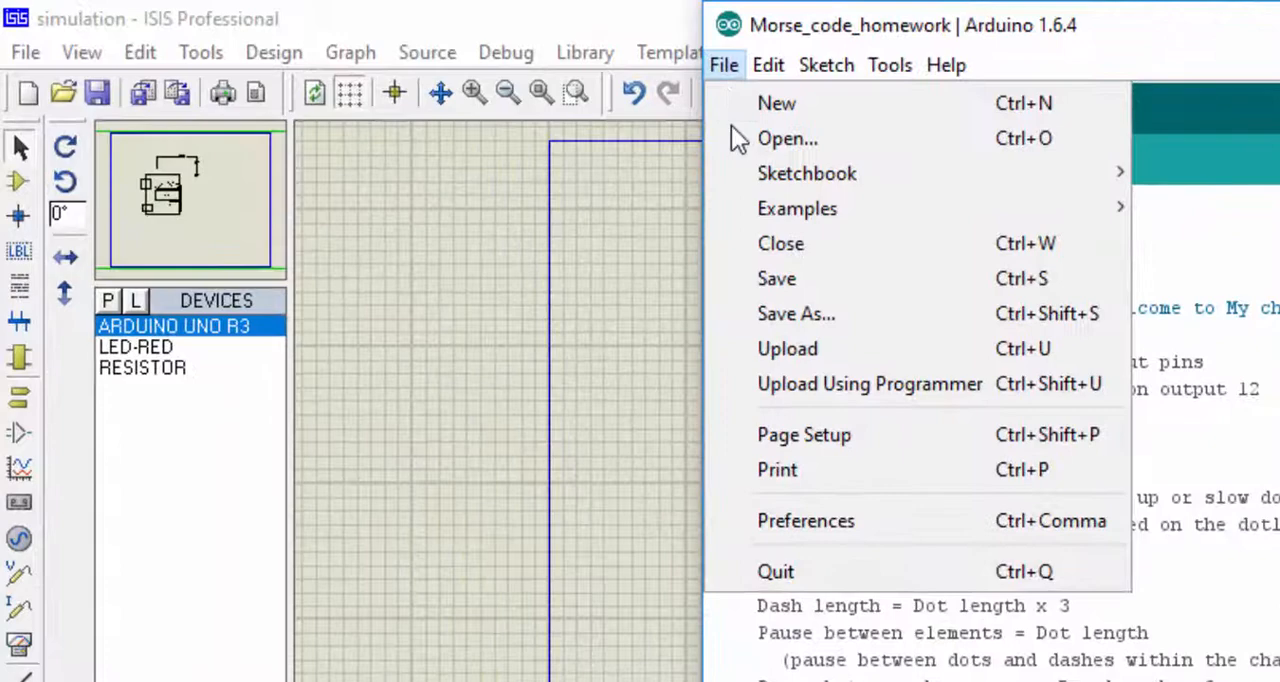
# Enable verbose output for compilation and upload in Arduino IDE Preferences.
pyautogui.click(805, 521)
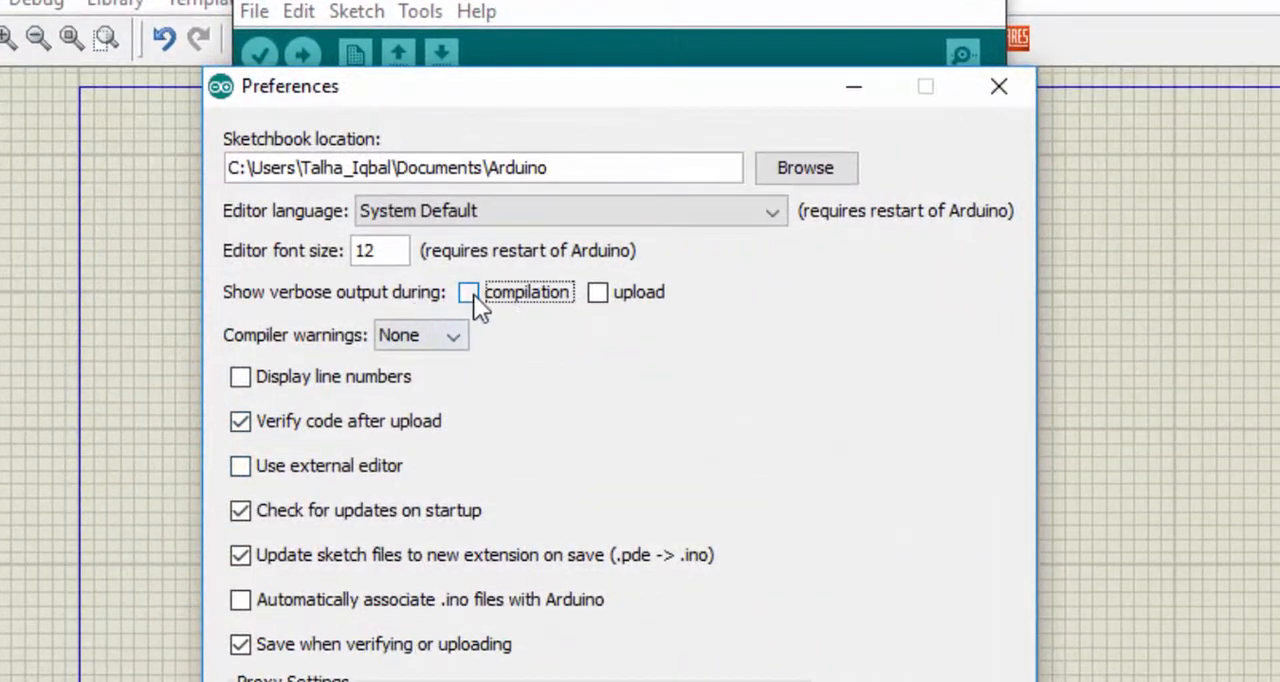
pyautogui.click(470, 292)
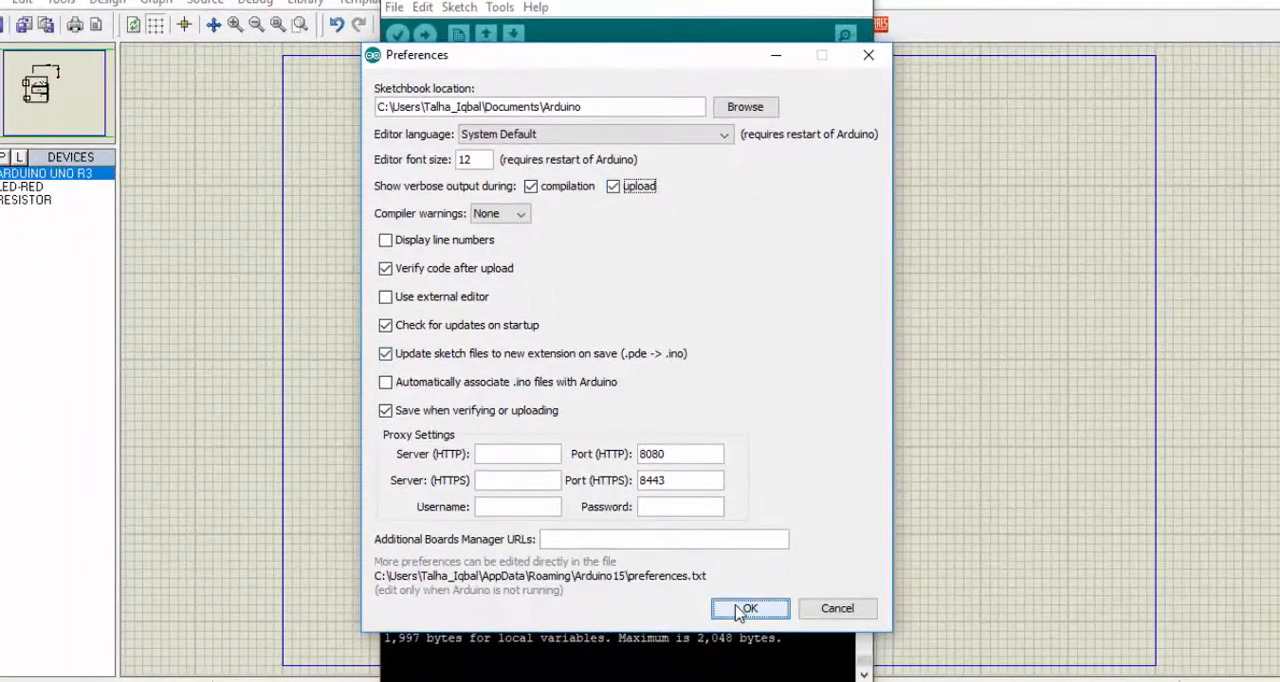
pyautogui.click(752, 608)
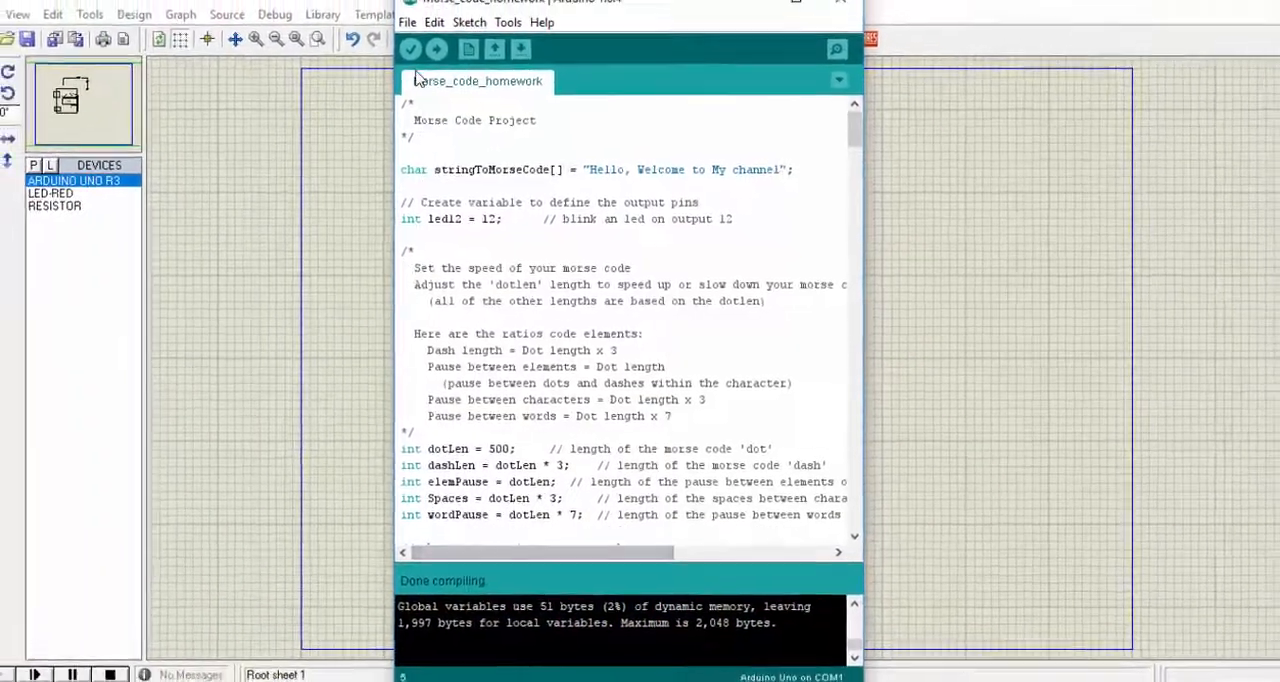
# Recompile the sketch with verbose output, showing the .hex file path and memory usage.
pyautogui.click(413, 51)
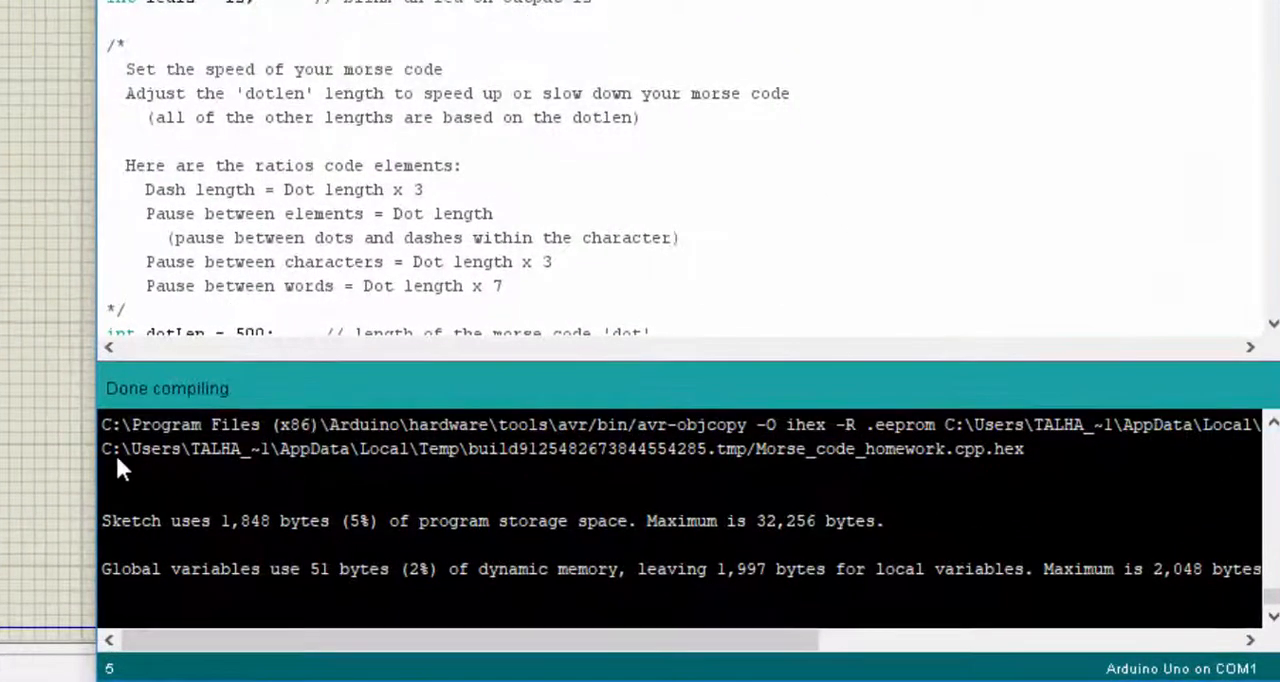
pyautogui.moveTo(1030, 470)
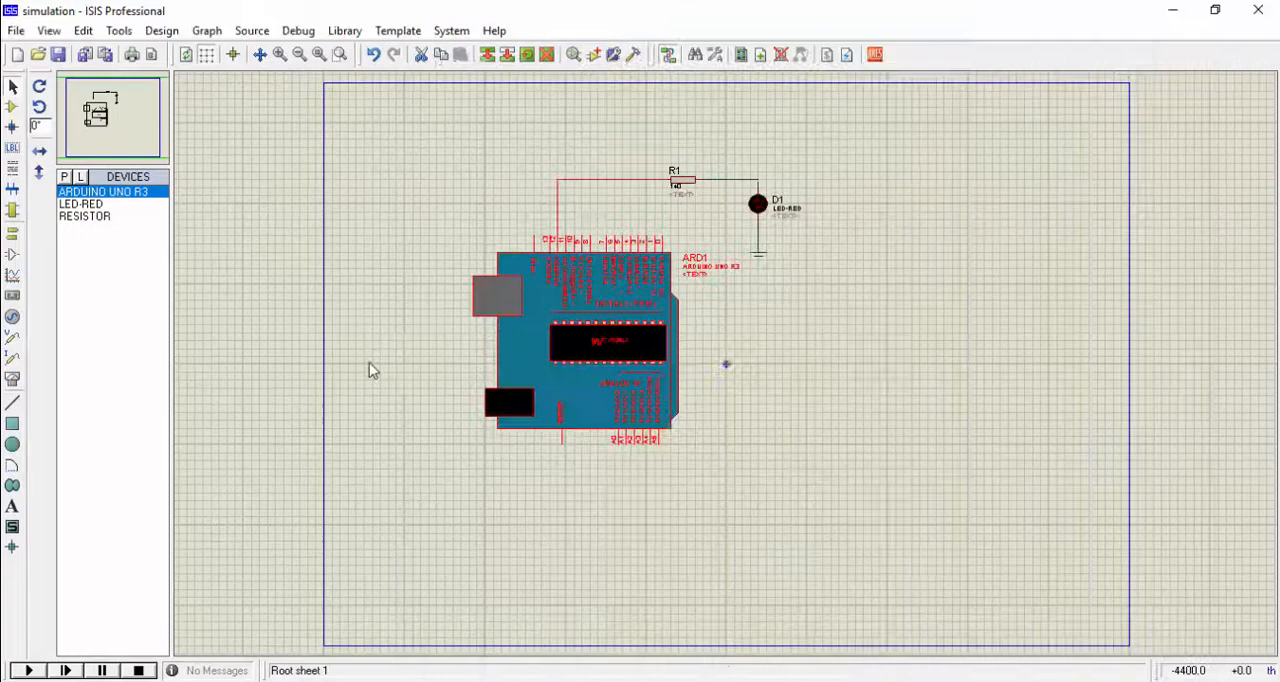
# Set ARD1's Program File to morse_code_homework.cpp.hex in Edit Component.
pyautogui.doubleClick(595, 345)
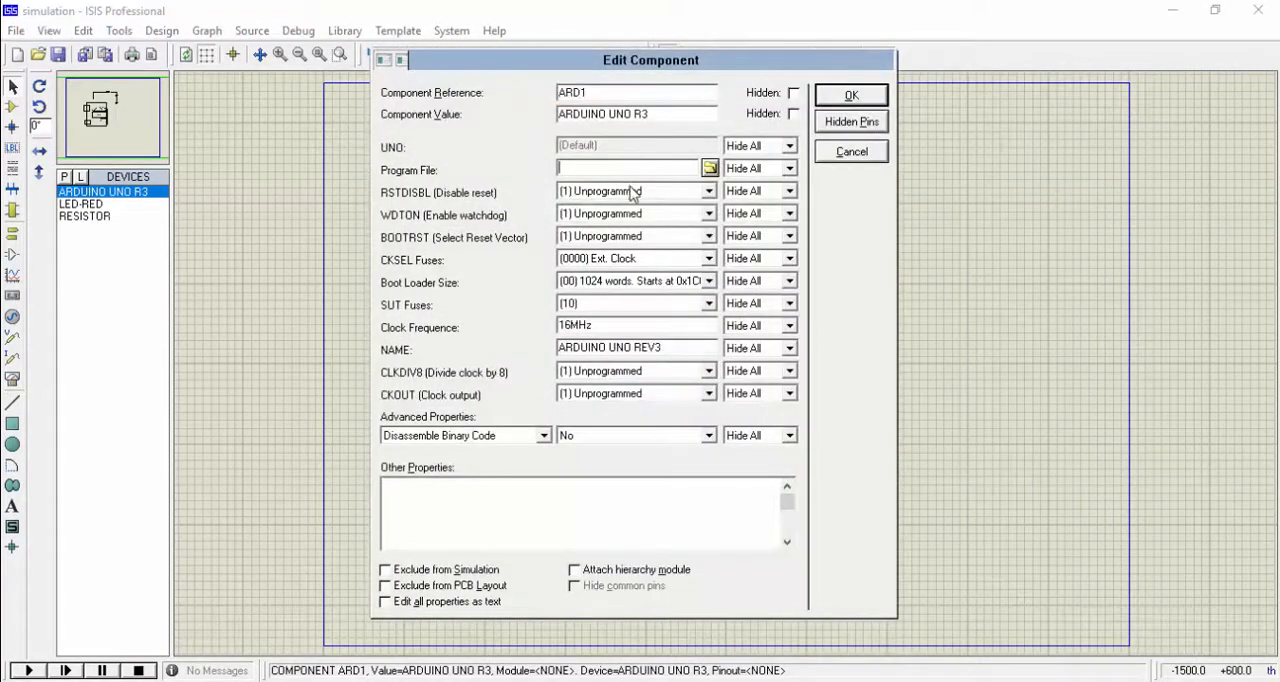
pyautogui.write('morse_code_homework.cpp.hex')
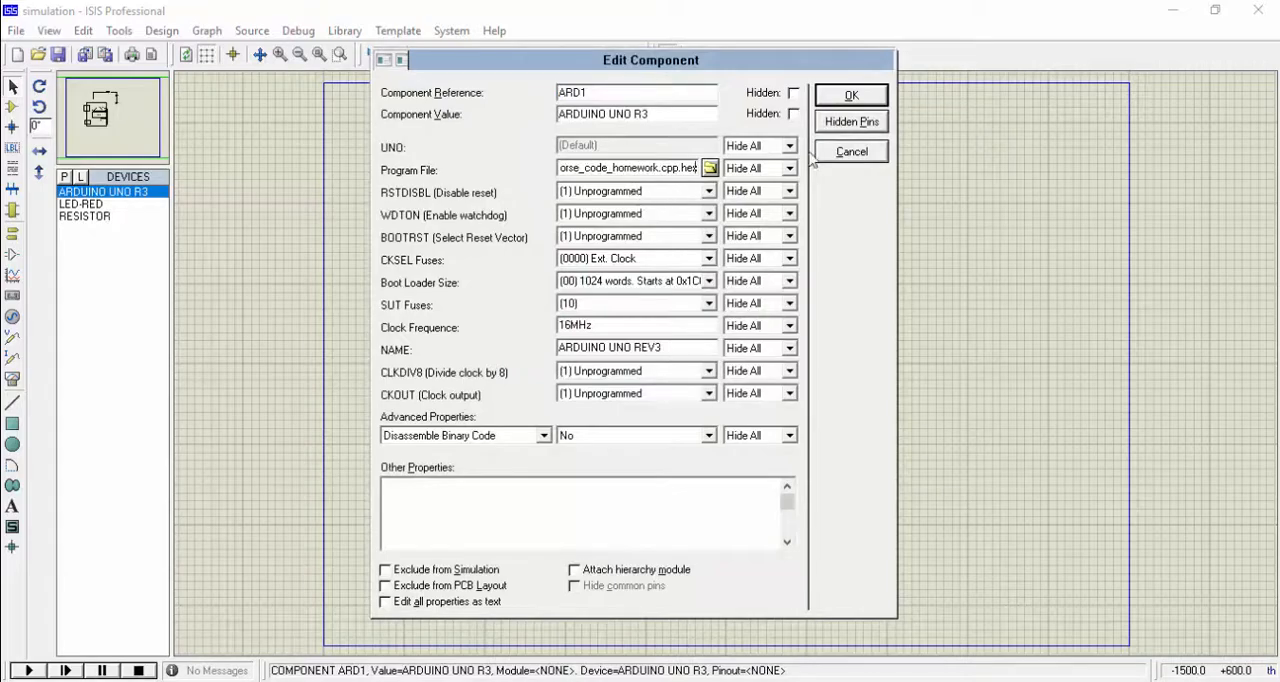
pyautogui.click(852, 93)
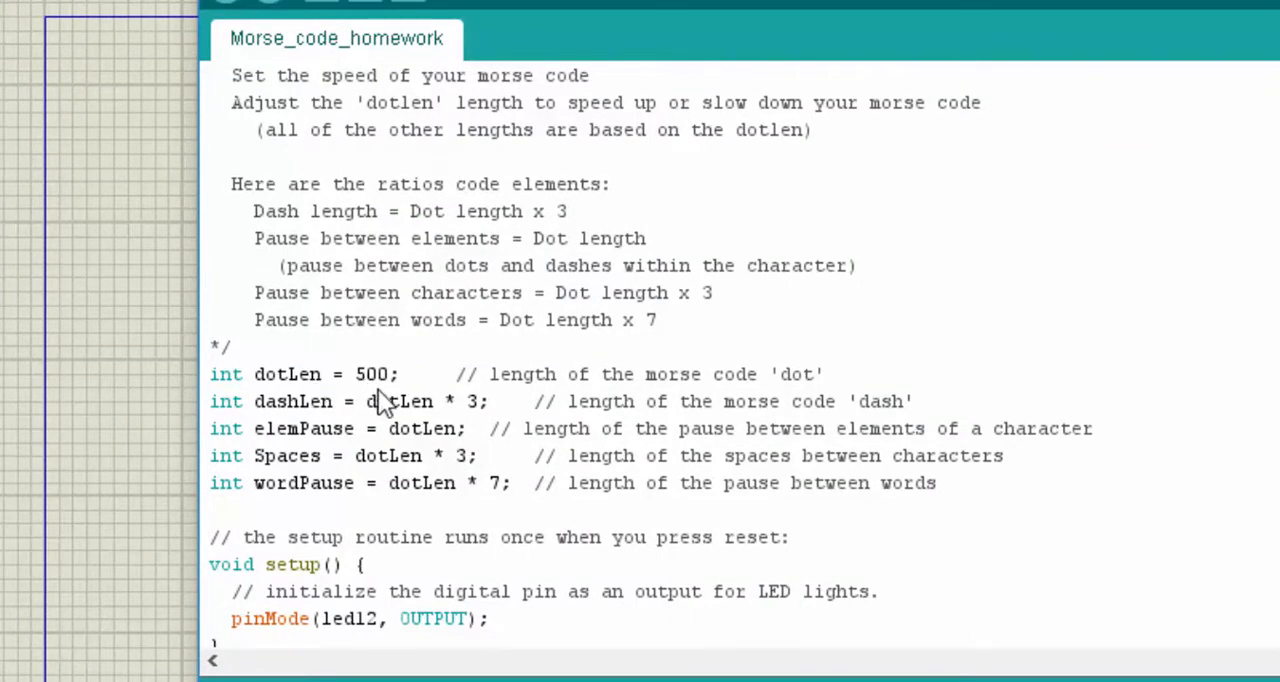
pyautogui.moveTo(445, 424)
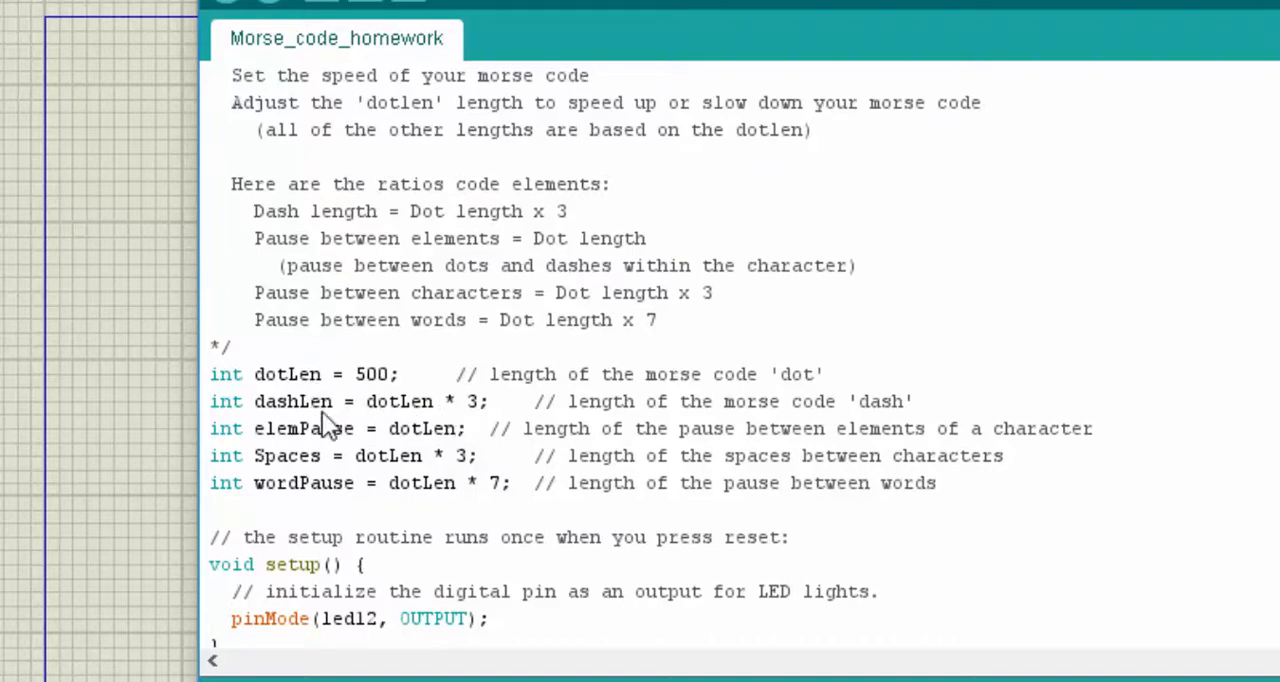
pyautogui.moveTo(345, 455)
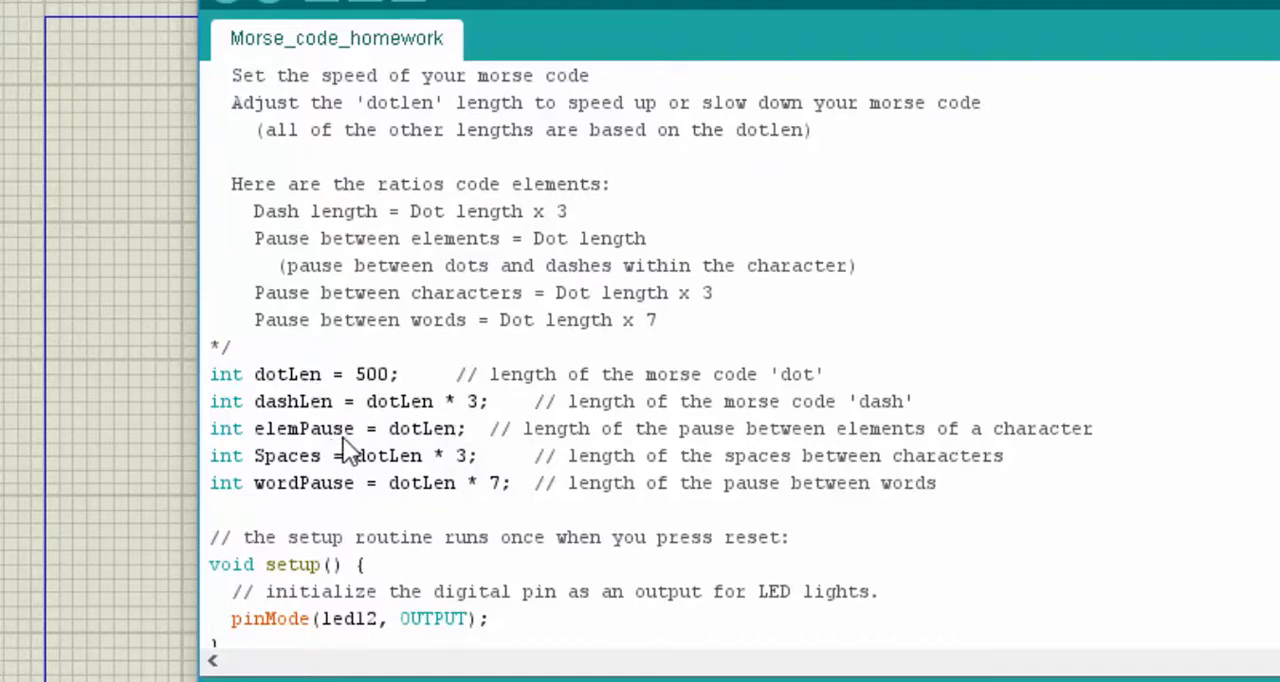
pyautogui.moveTo(405, 455)
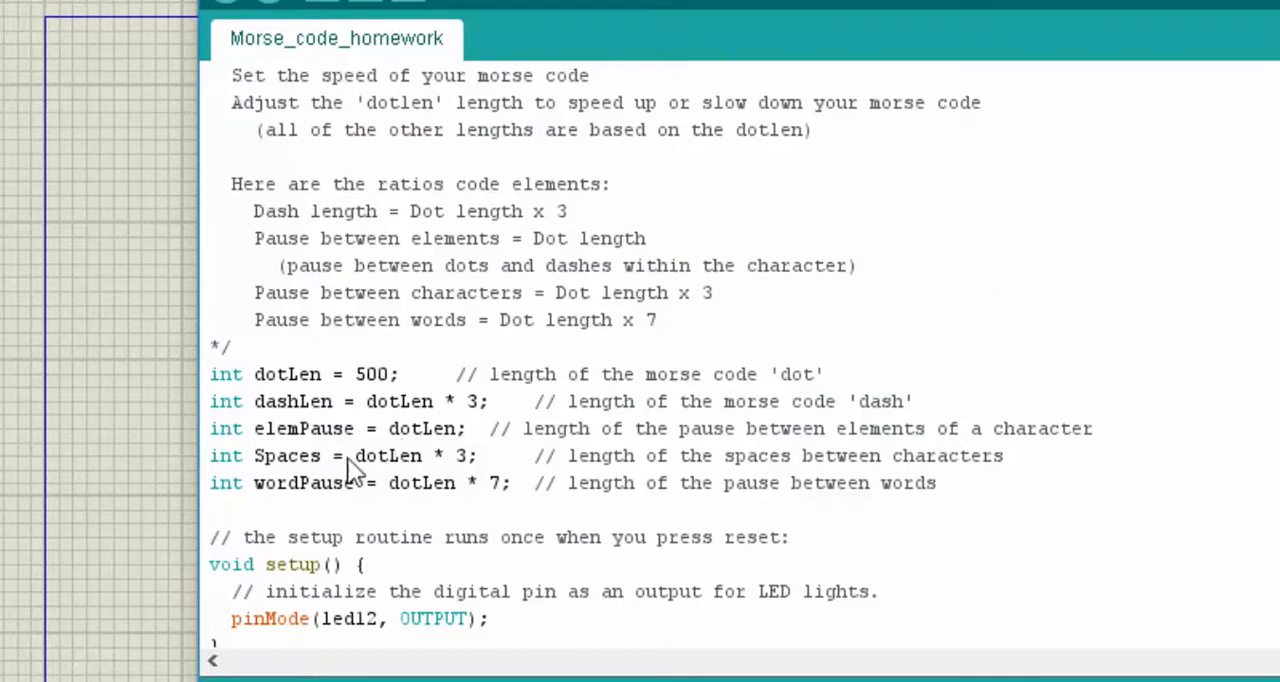
pyautogui.moveTo(395, 483)
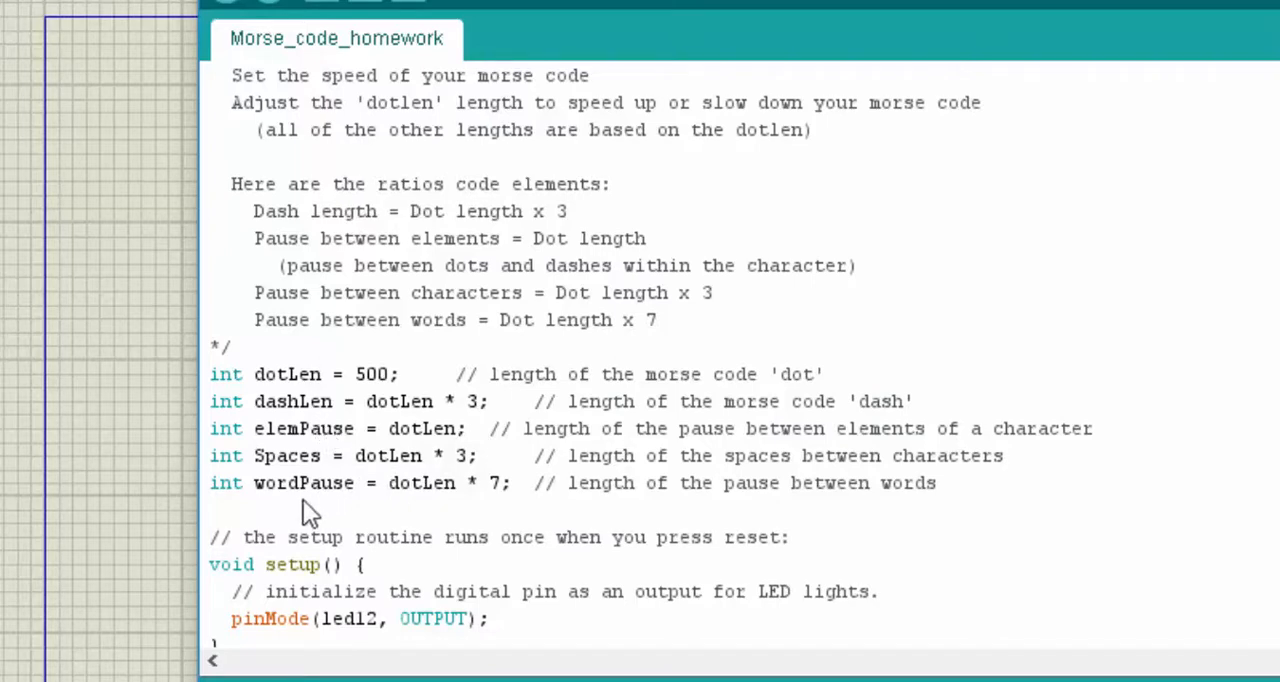
pyautogui.moveTo(353, 499)
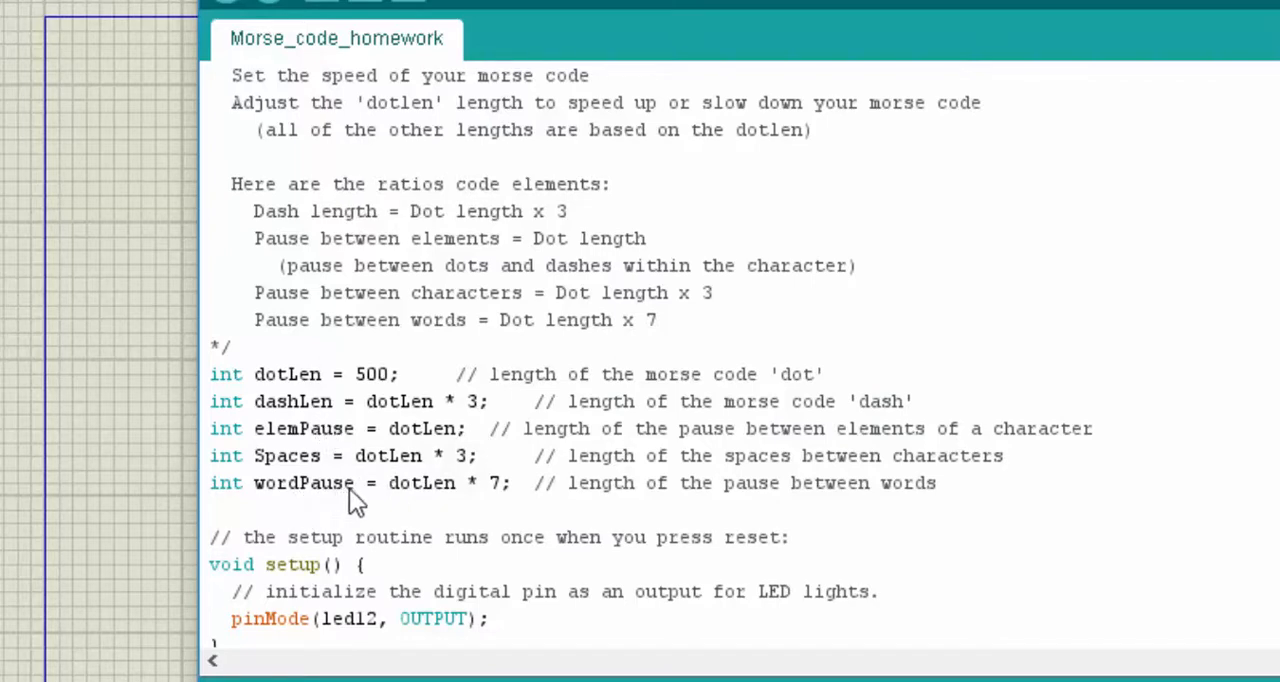
pyautogui.moveTo(492, 505)
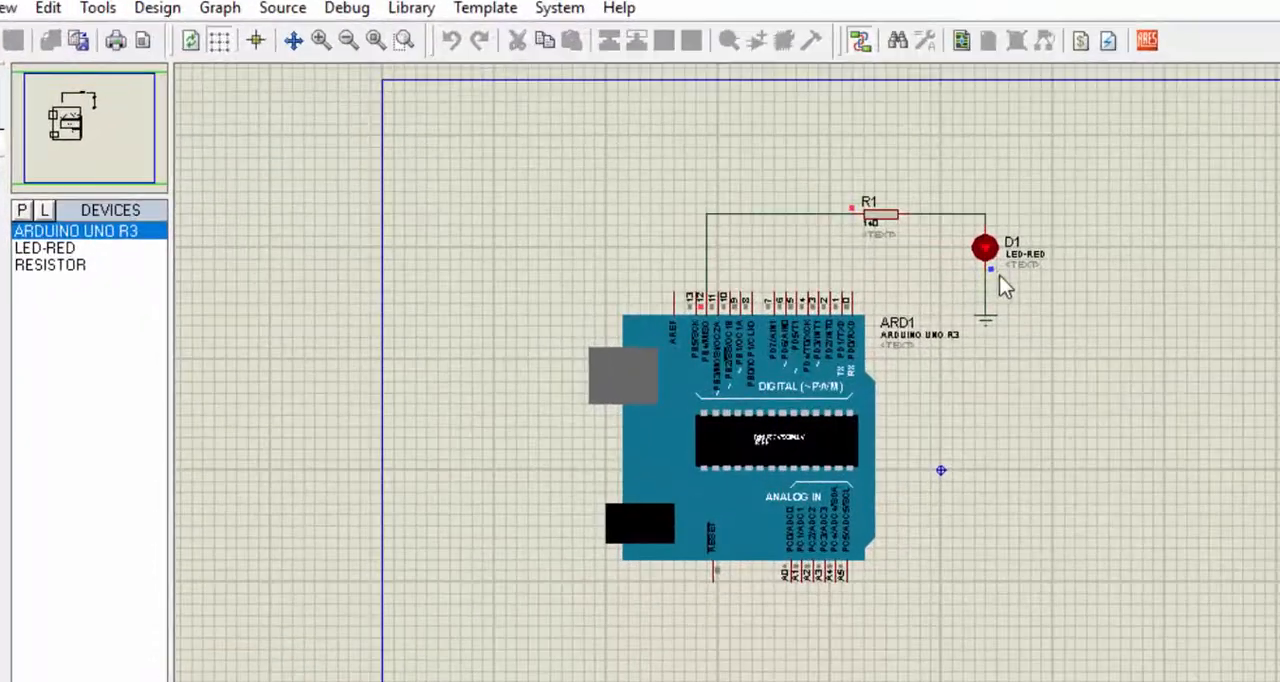
pyautogui.moveTo(1015, 433)
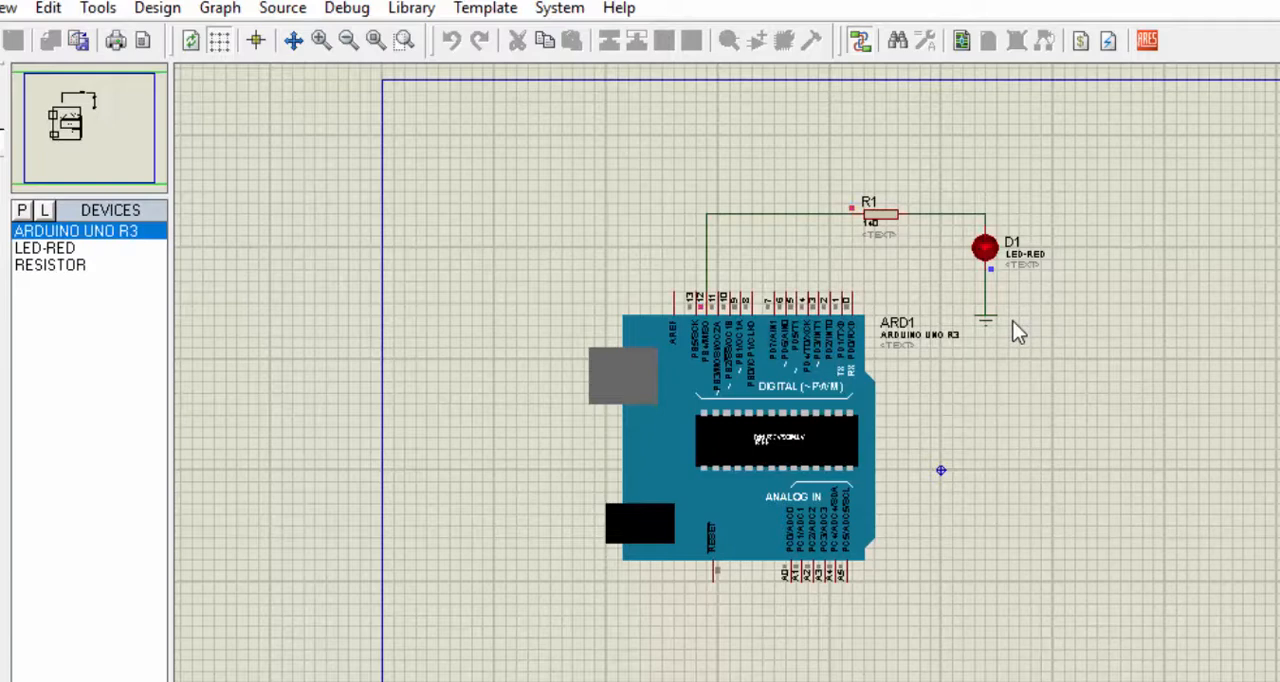
pyautogui.moveTo(990, 290)
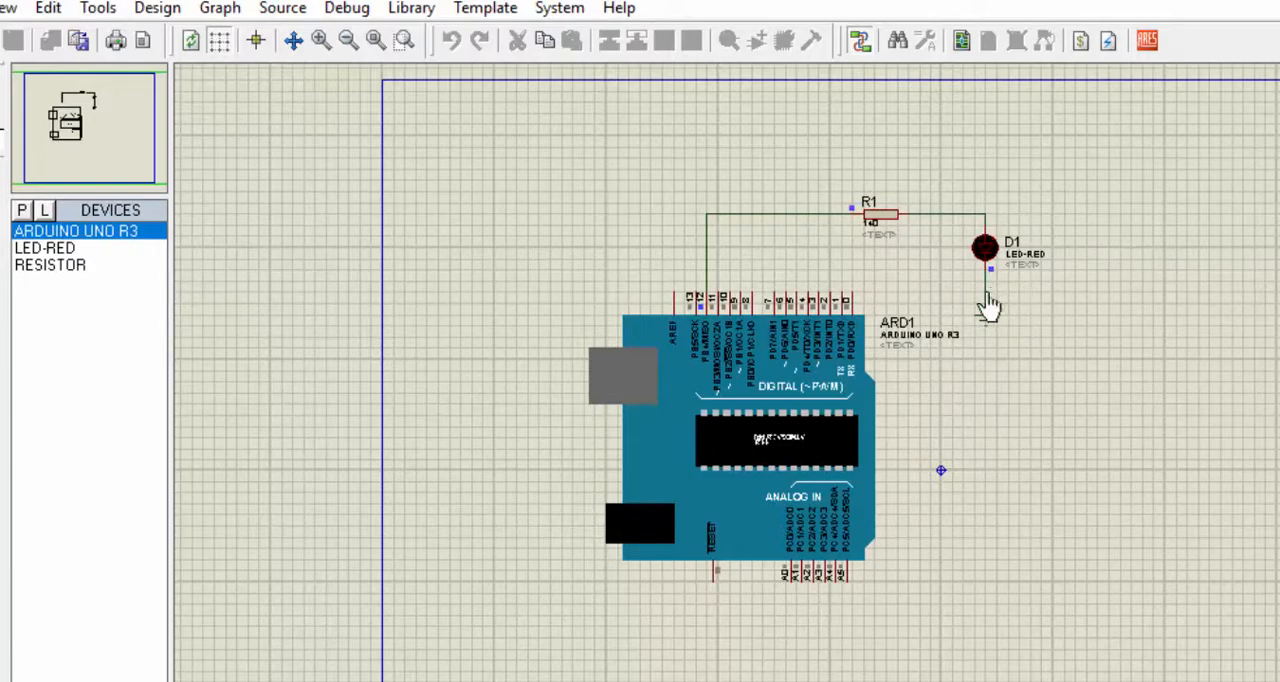
pyautogui.moveTo(993, 318)
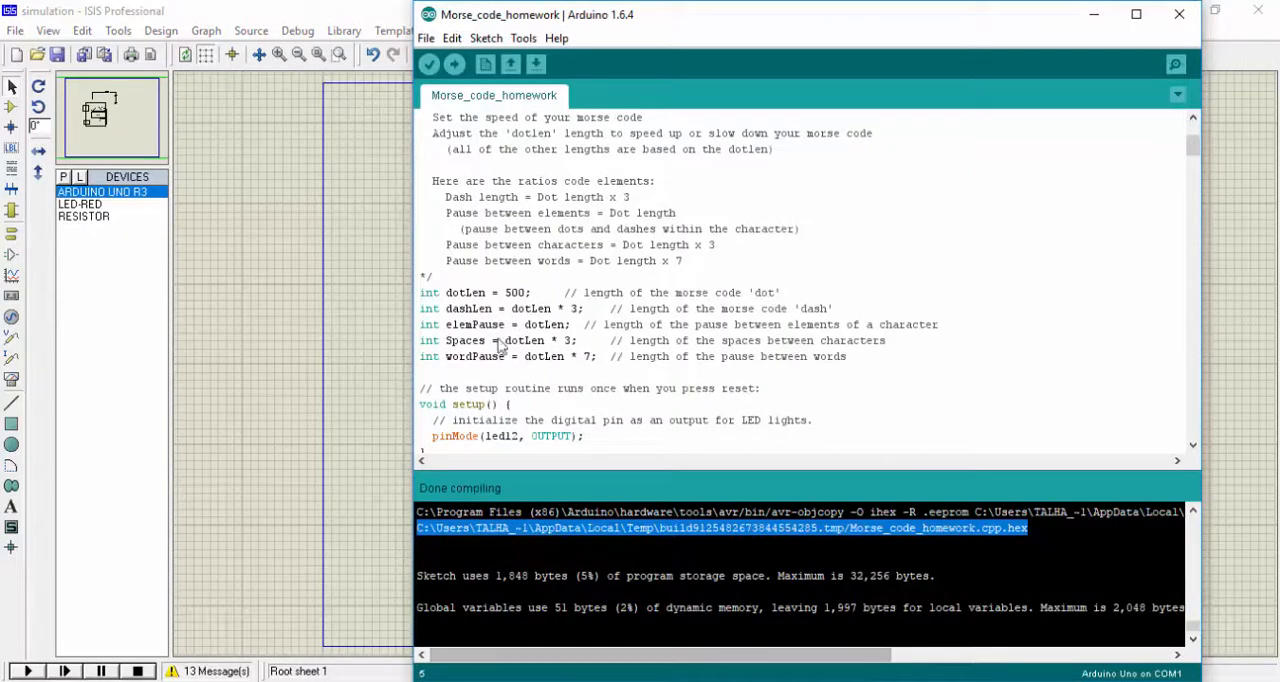
# Reopen ARD1's Edit Component to confirm the hex program file path, then close it.
pyautogui.scroll(-3)
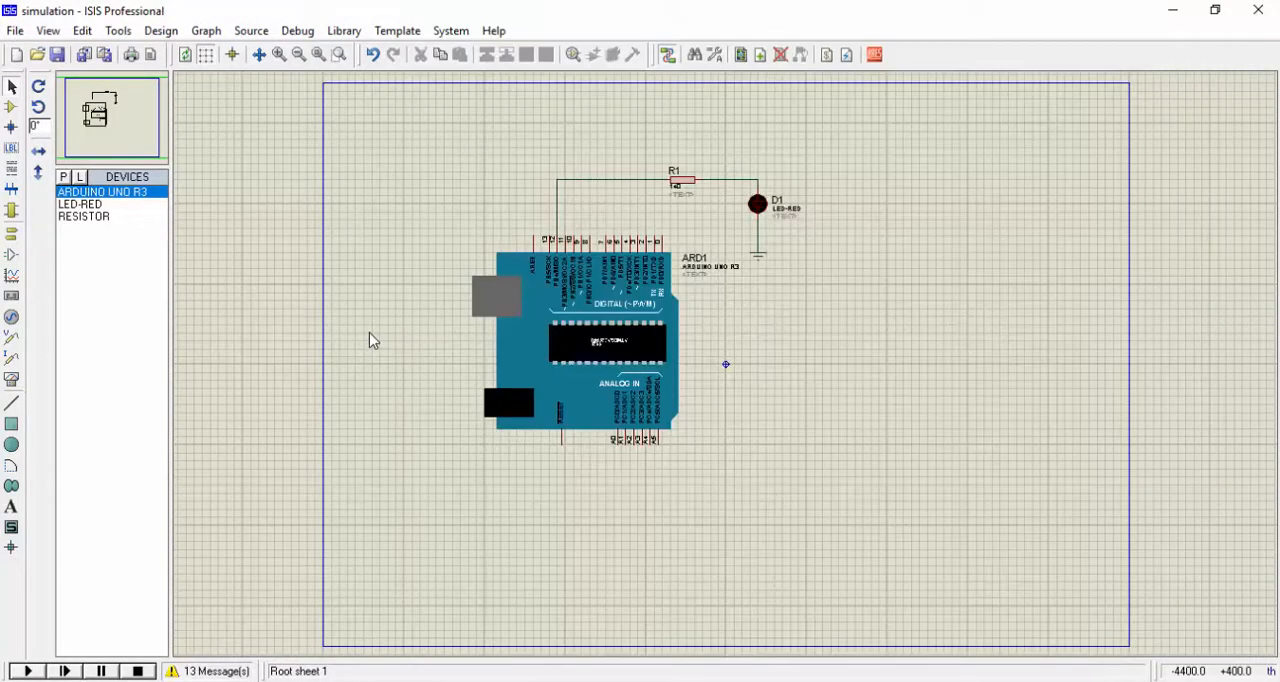
pyautogui.moveTo(750, 250)
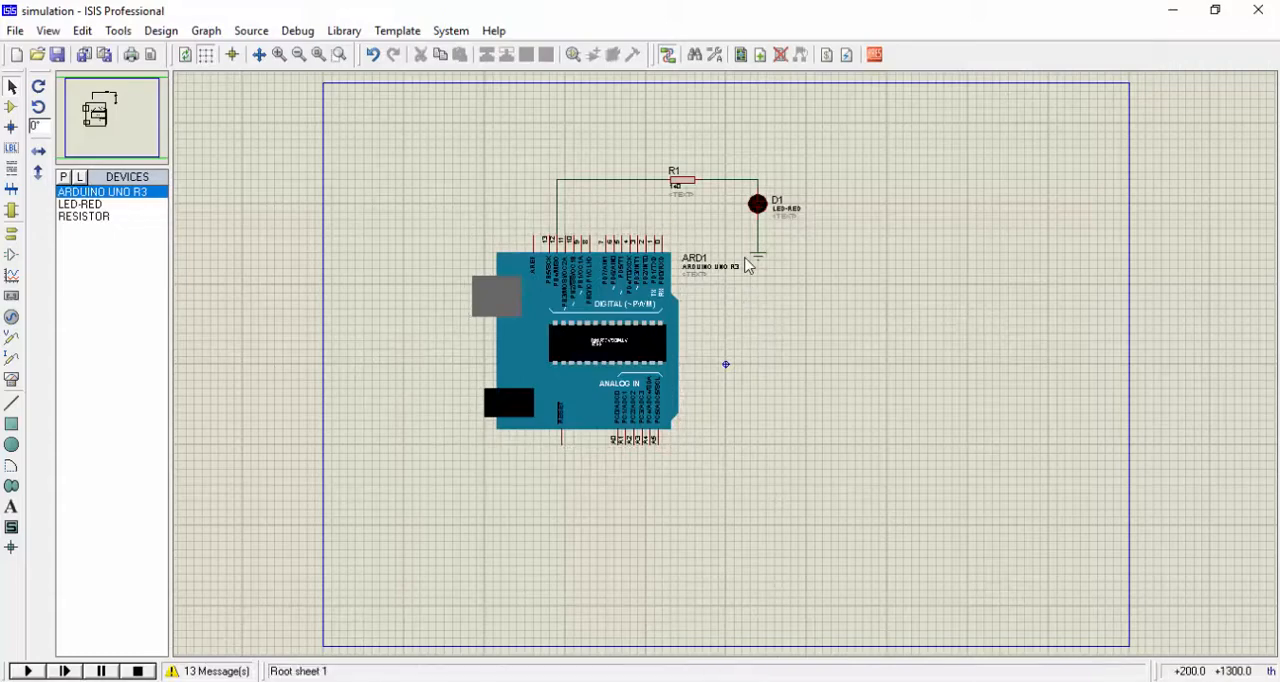
pyautogui.click(605, 355)
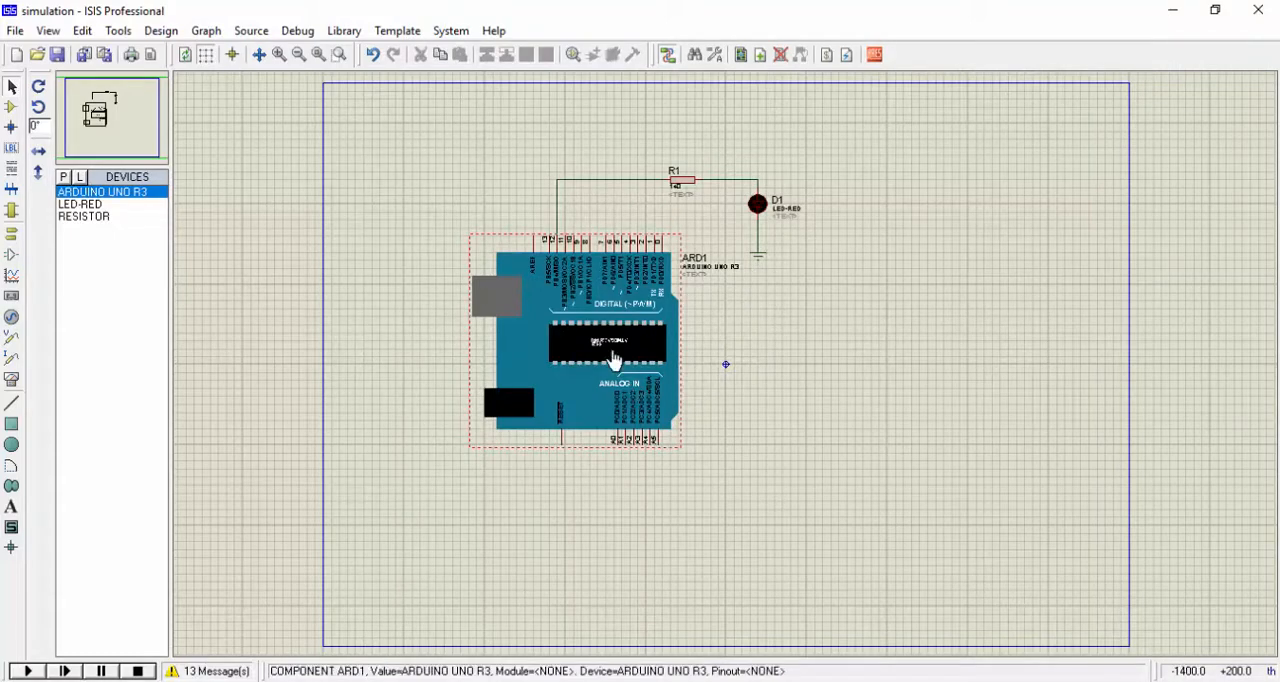
pyautogui.doubleClick(607, 350)
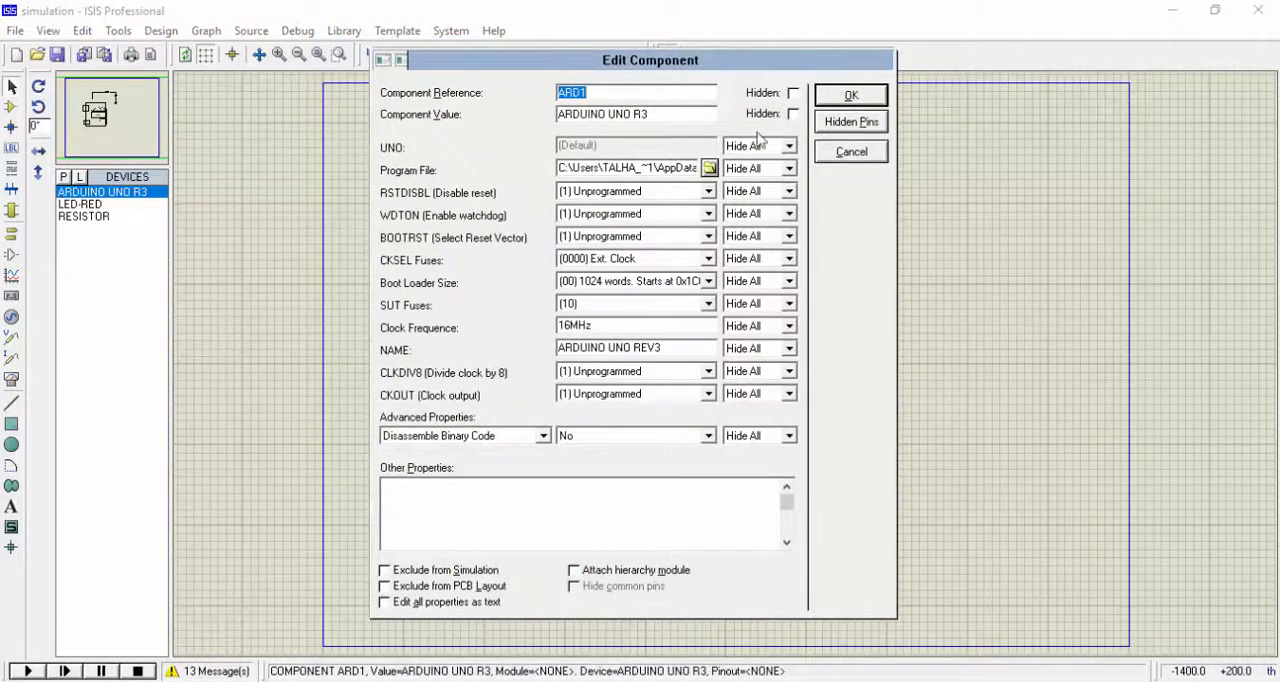
pyautogui.click(851, 94)
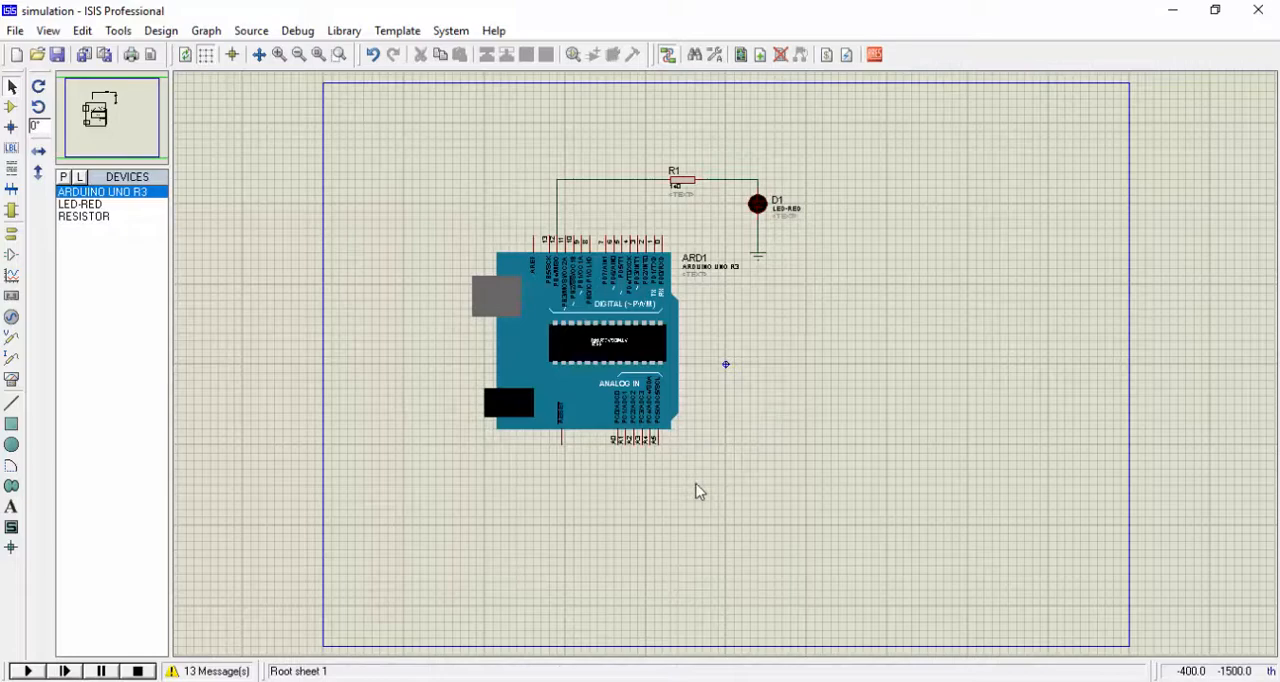
pyautogui.moveTo(678, 501)
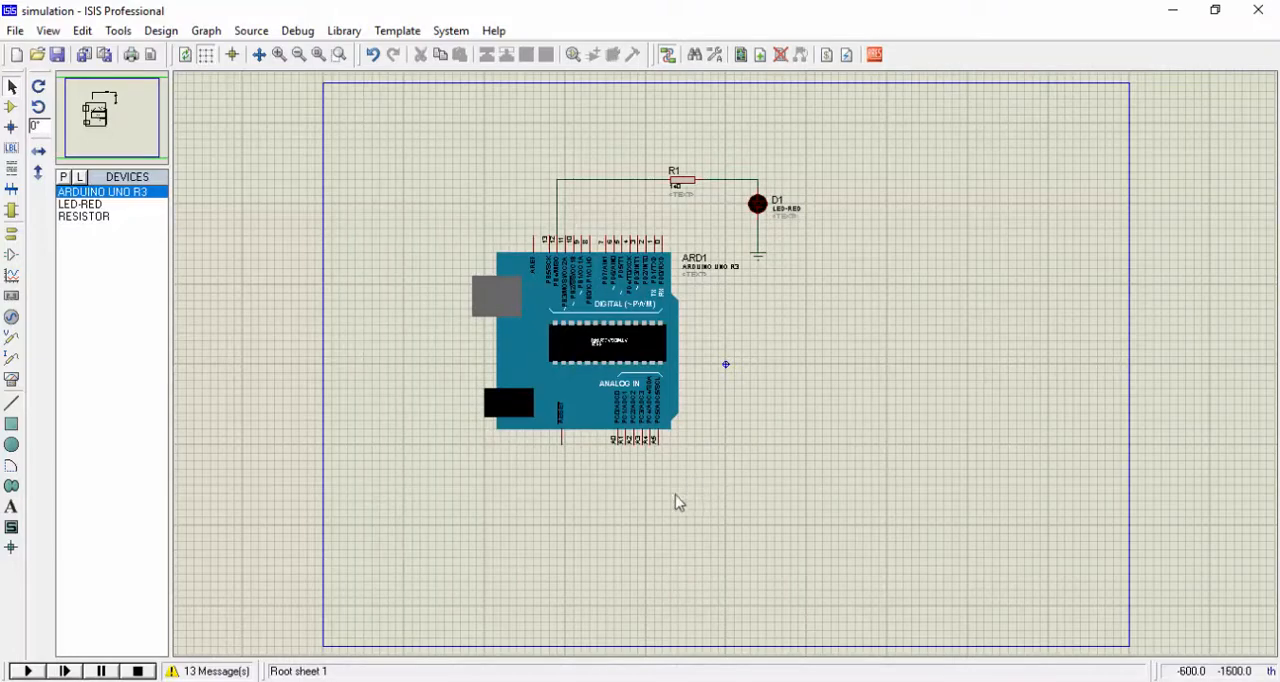